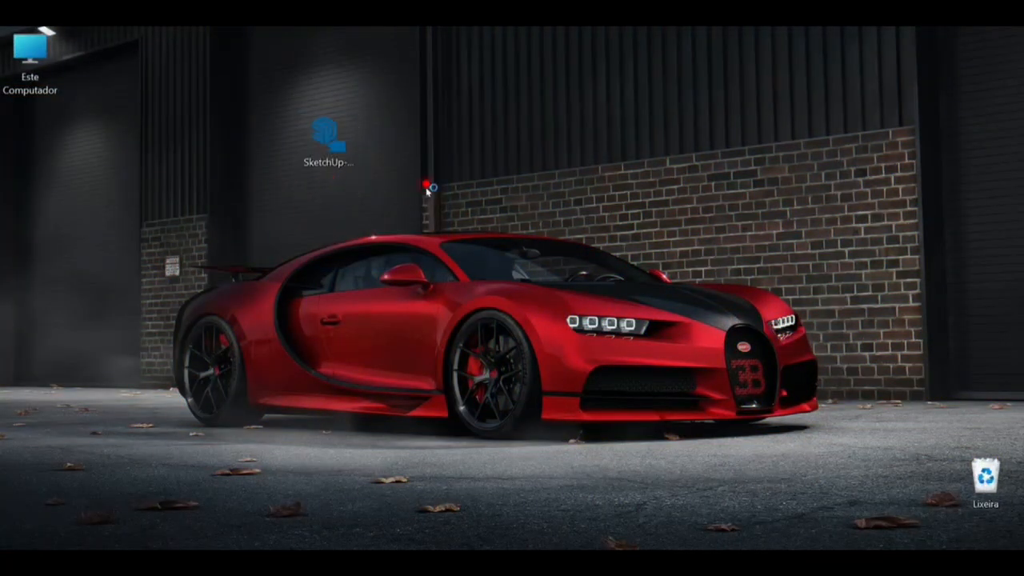
# Step: Install SketchUp 2025 and LayOut 2025 with the default components, then close the installer
pyautogui.doubleClick(329, 136)
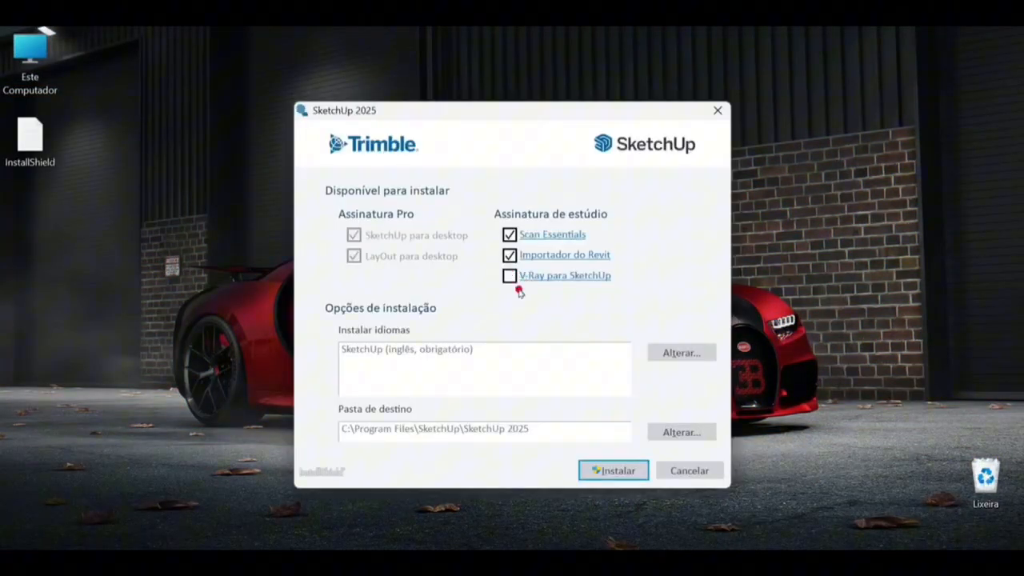
pyautogui.click(613, 471)
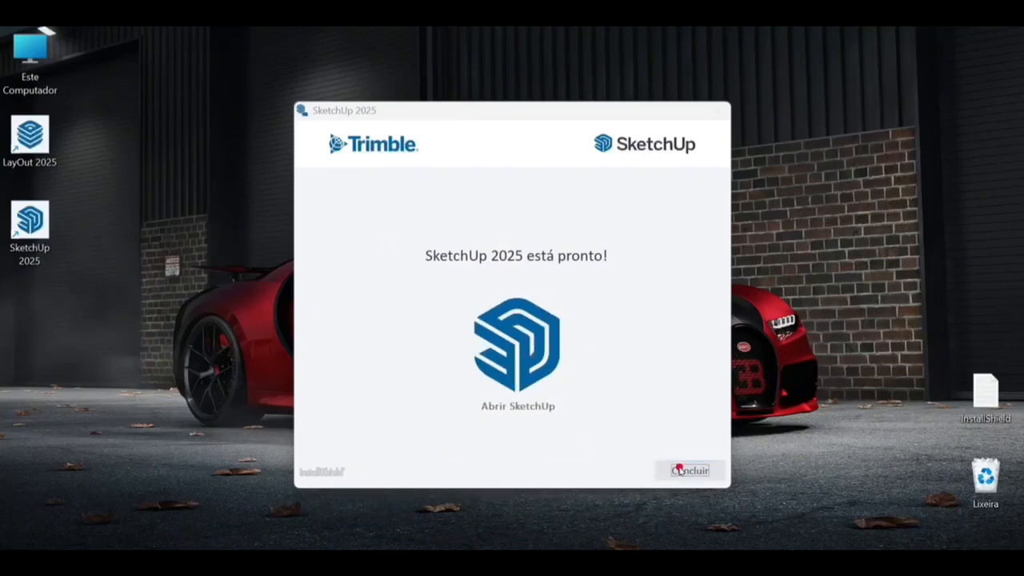
pyautogui.click(690, 472)
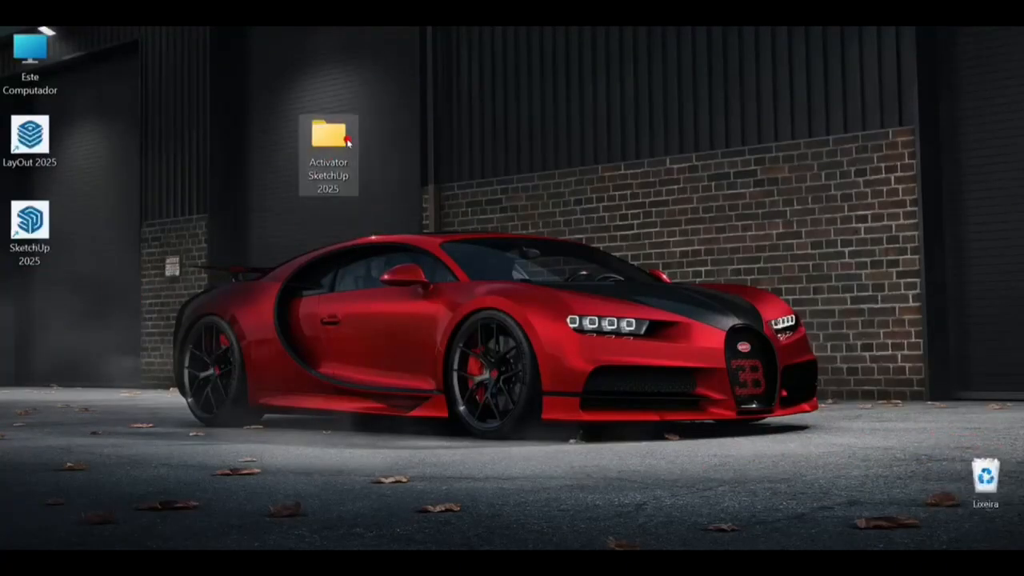
# Step: Copy SketchUp.exe from Activator SketchUp 2025 > Activator SketchUp 2025 > SketchUp and close the window
pyautogui.doubleClick(335, 136)
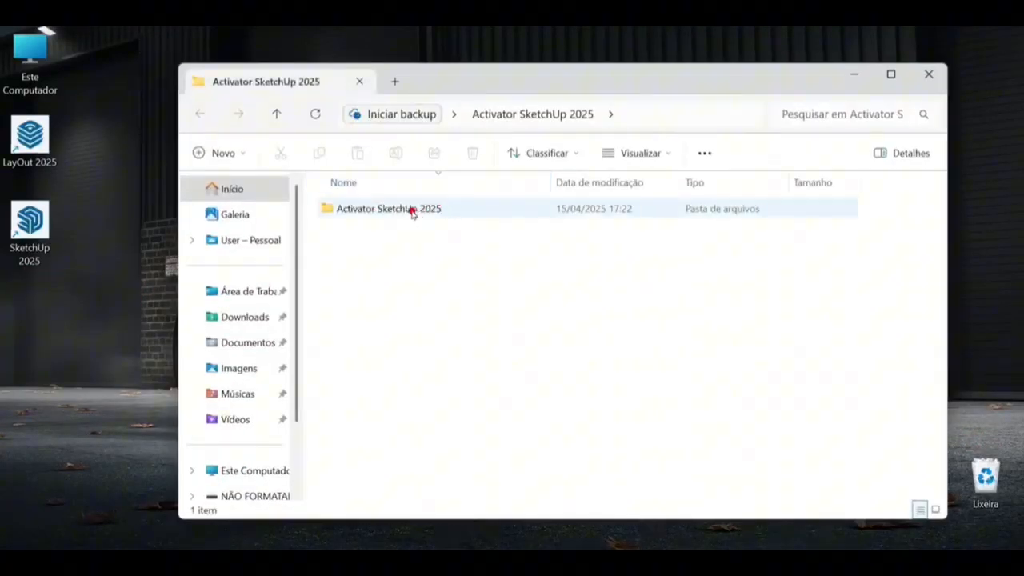
pyautogui.doubleClick(388, 208)
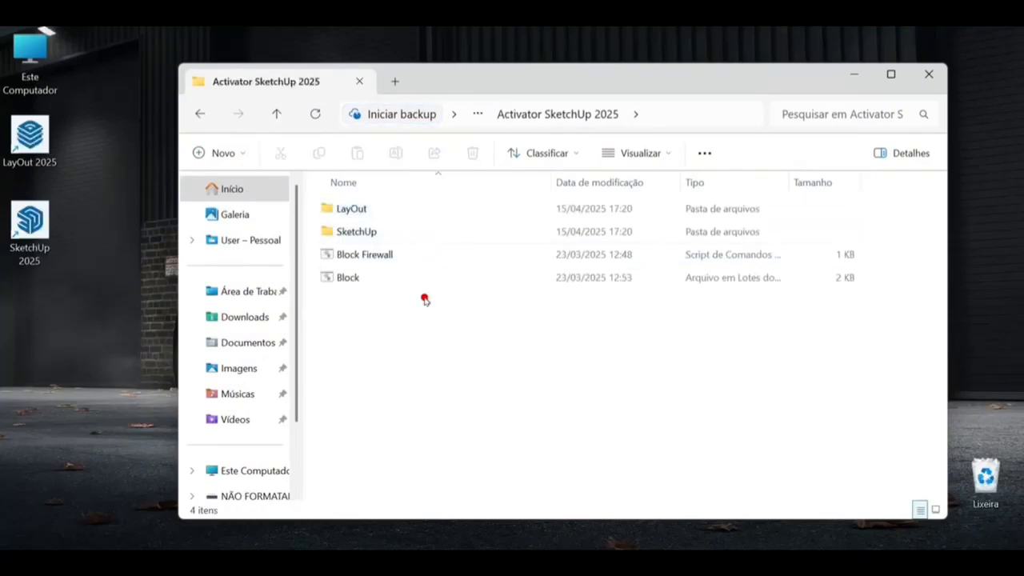
pyautogui.click(356, 231)
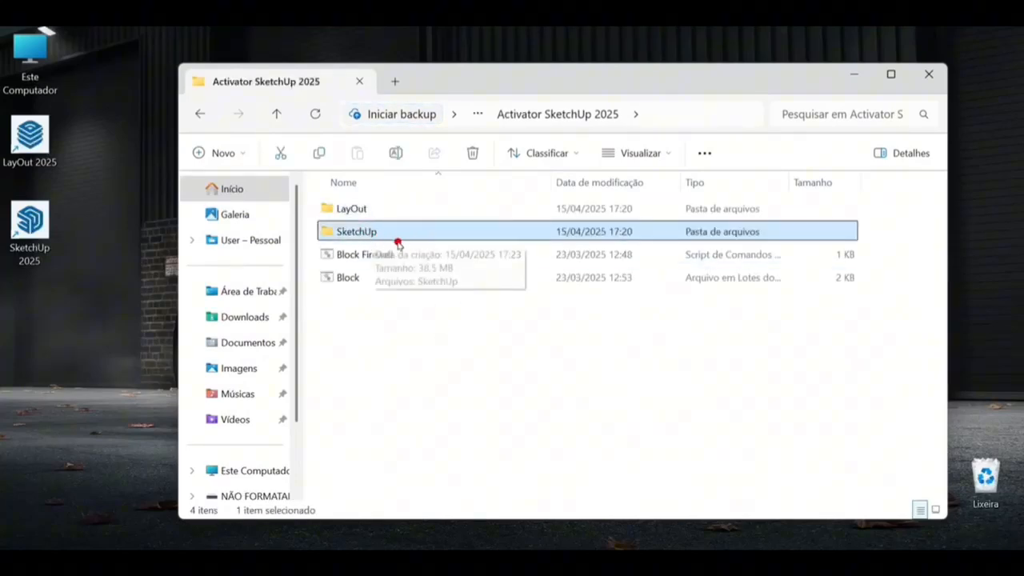
pyautogui.doubleClick(356, 232)
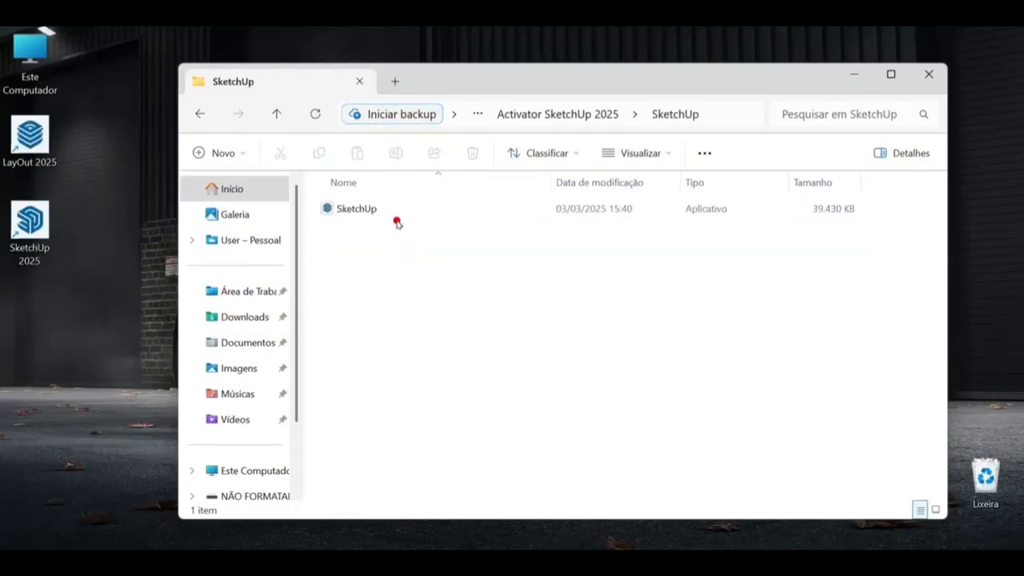
pyautogui.rightClick(356, 208)
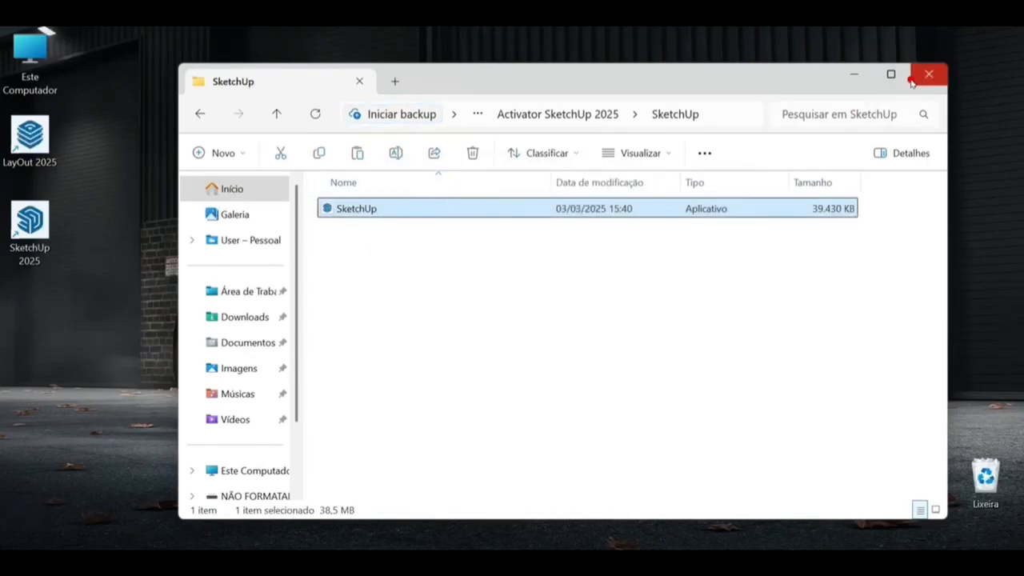
pyautogui.click(915, 74)
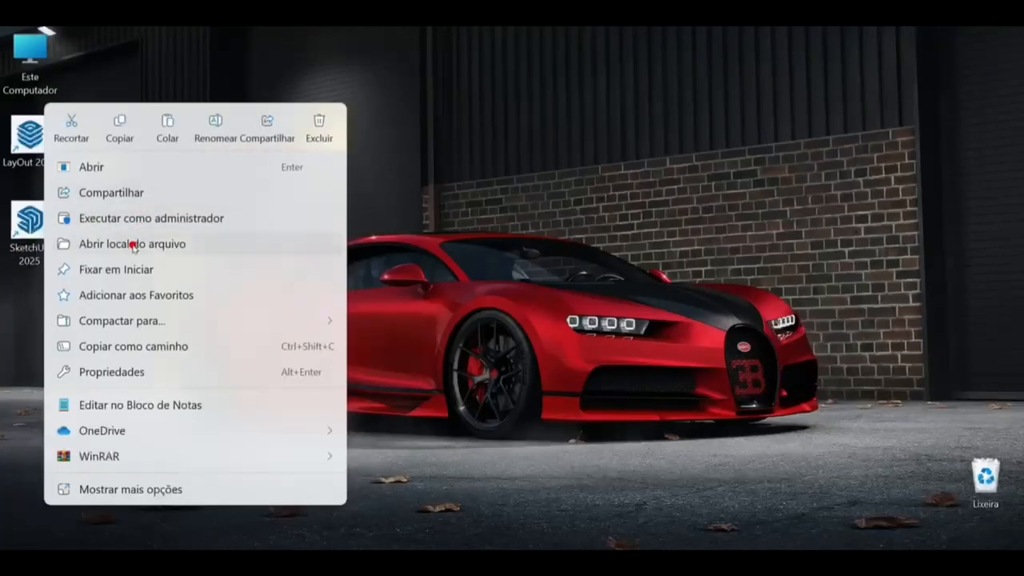
# Step: Browse to C: > Arquivos de Programas > SketchUp > SketchUp 2025
pyautogui.click(131, 244)
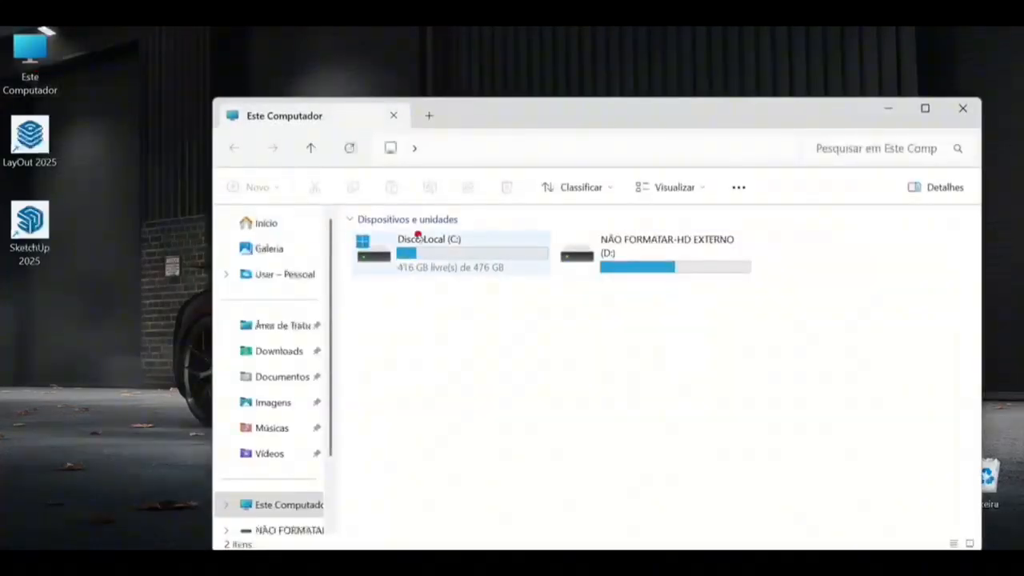
pyautogui.doubleClick(419, 239)
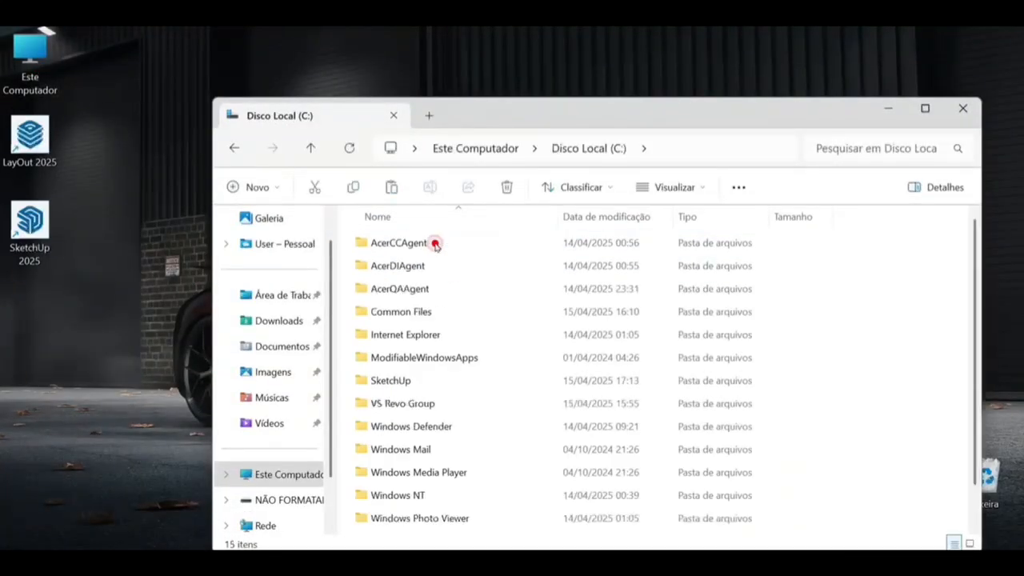
pyautogui.click(390, 342)
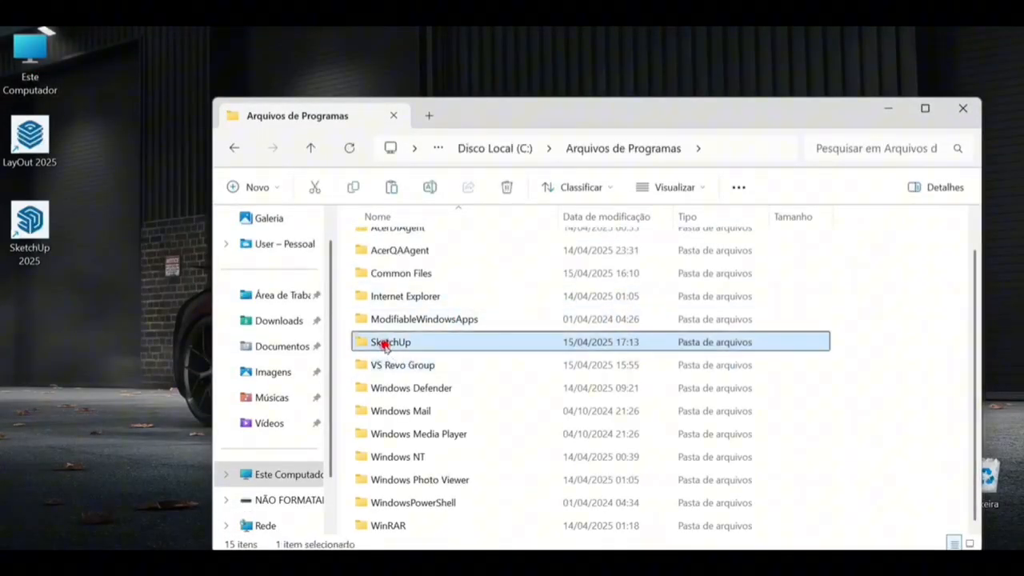
pyautogui.doubleClick(389, 342)
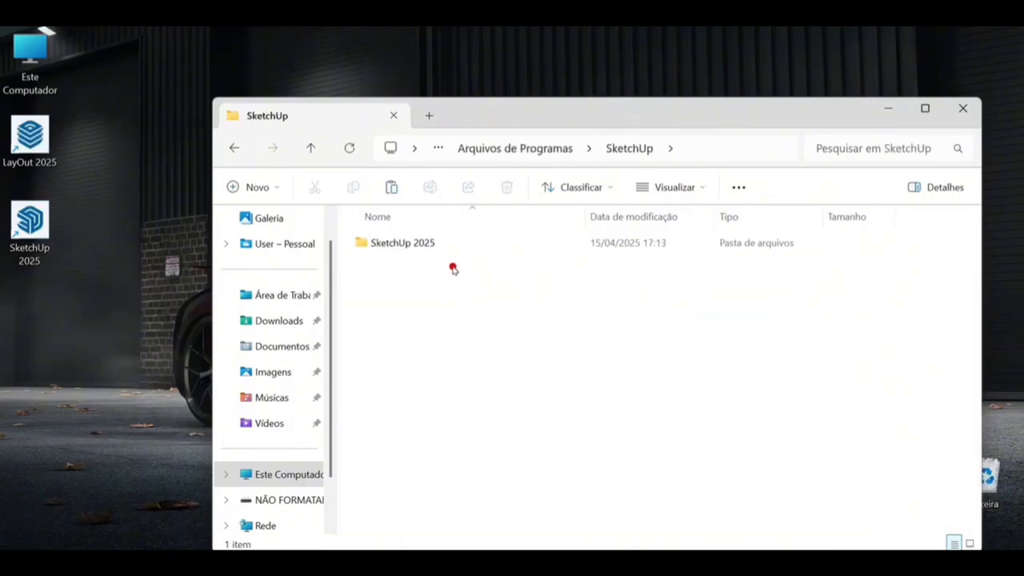
pyautogui.doubleClick(402, 243)
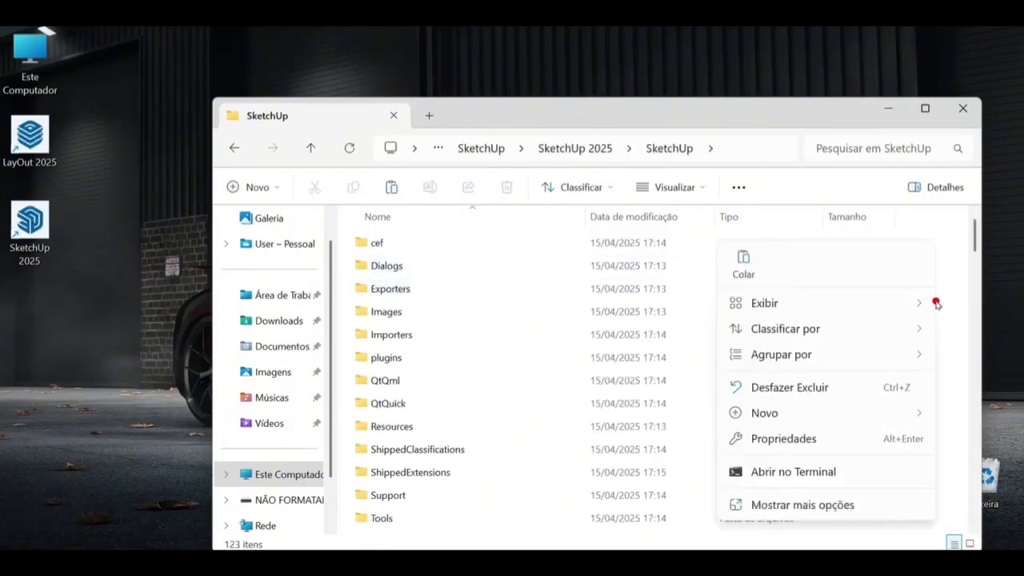
# Step: Paste SketchUp.exe there, choosing Substituir o arquivo no destino to replace the original
pyautogui.click(743, 264)
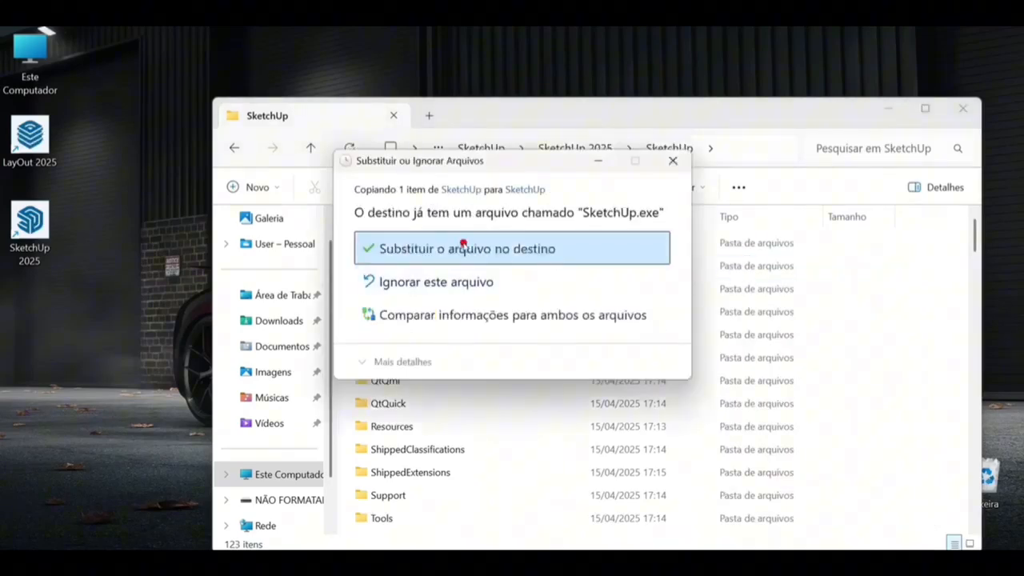
pyautogui.click(462, 249)
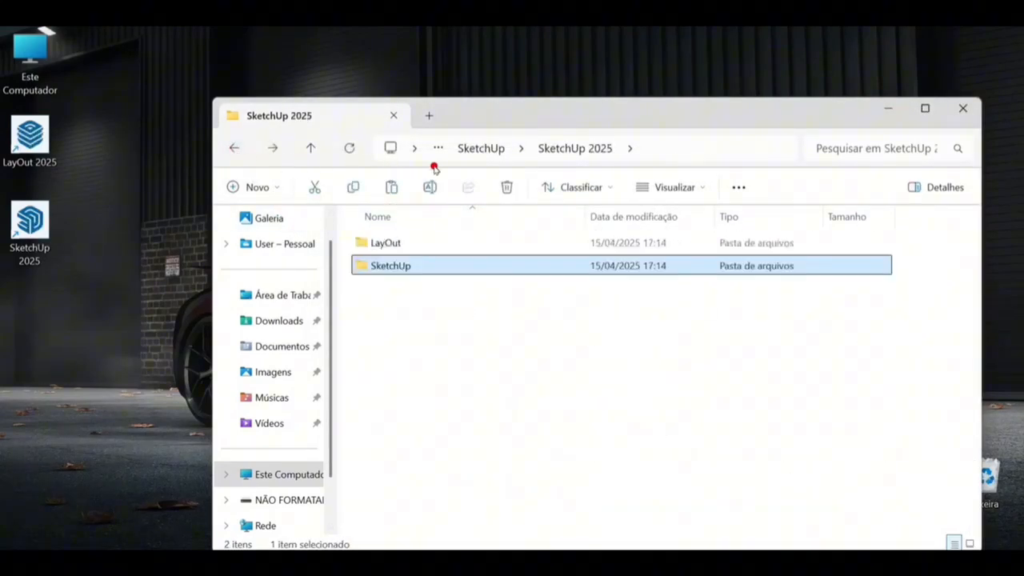
pyautogui.click(961, 108)
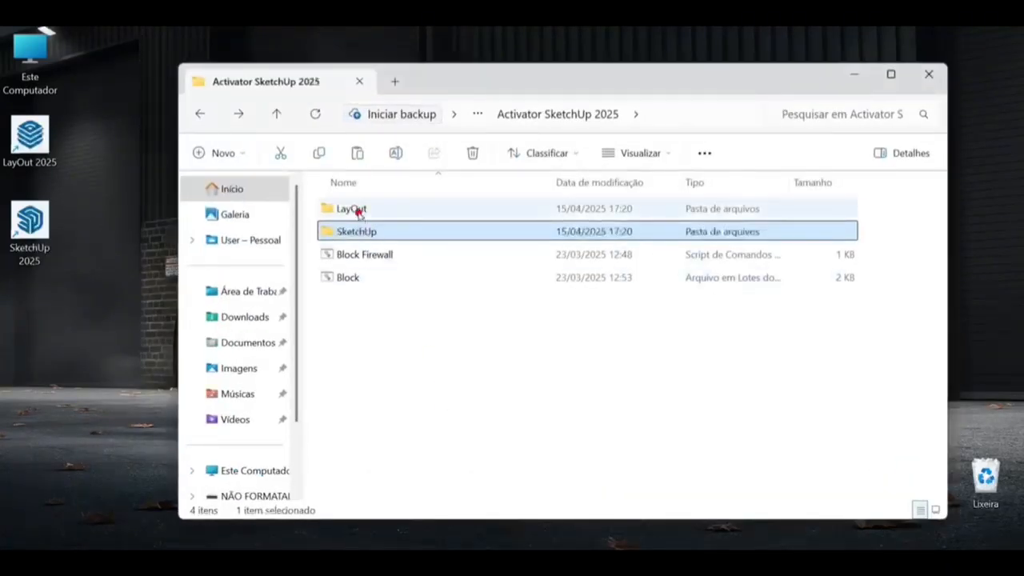
# Step: Paste LayOut.exe over the original in the LayOut folder, approving the admin prompt, then close Explorer
pyautogui.rightClick(349, 208)
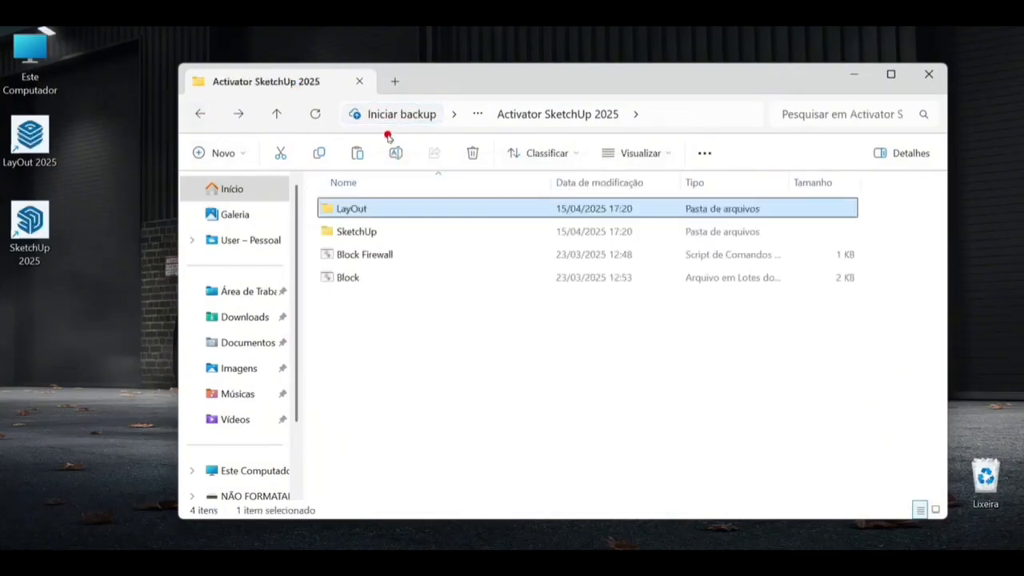
pyautogui.click(927, 73)
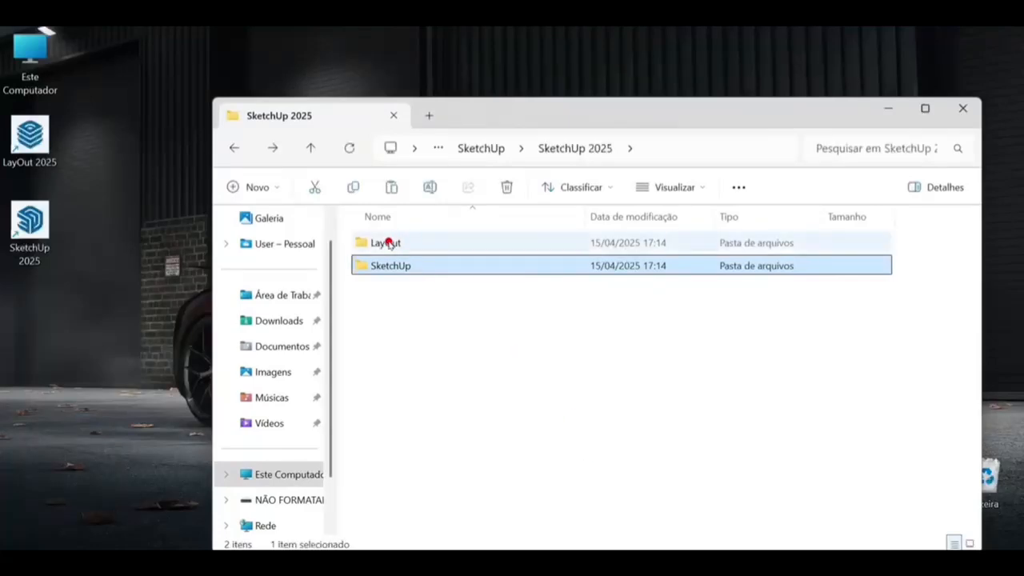
pyautogui.doubleClick(386, 242)
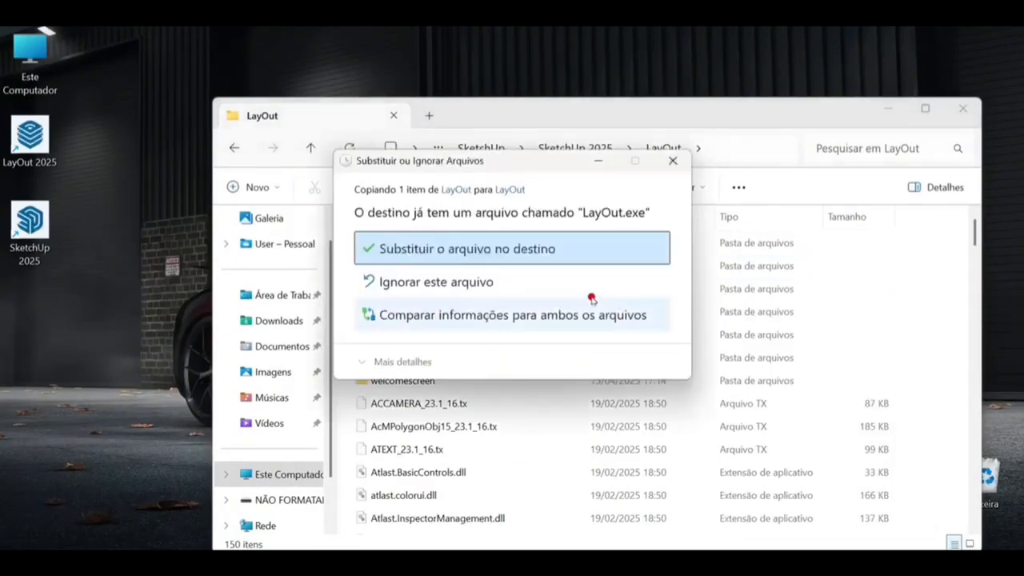
pyautogui.click(467, 248)
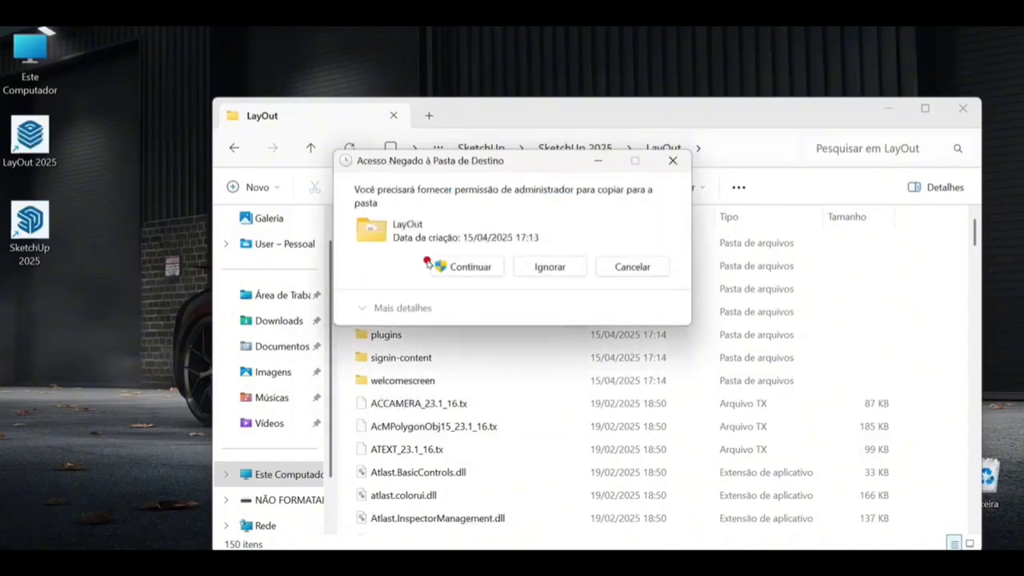
pyautogui.click(469, 267)
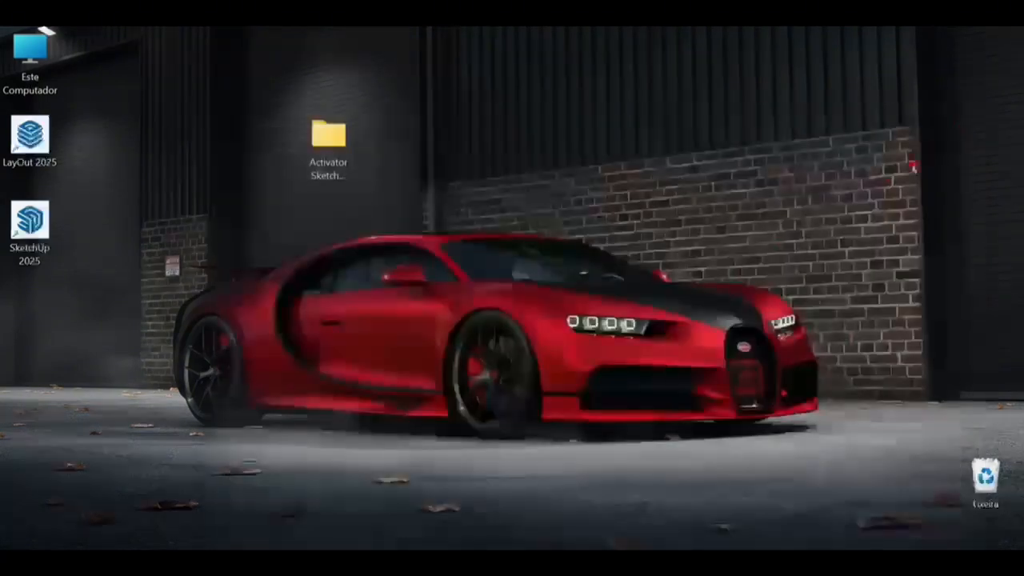
# Step: Run the Block script in Activator SketchUp 2025 as administrator, then close the folder
pyautogui.doubleClick(328, 132)
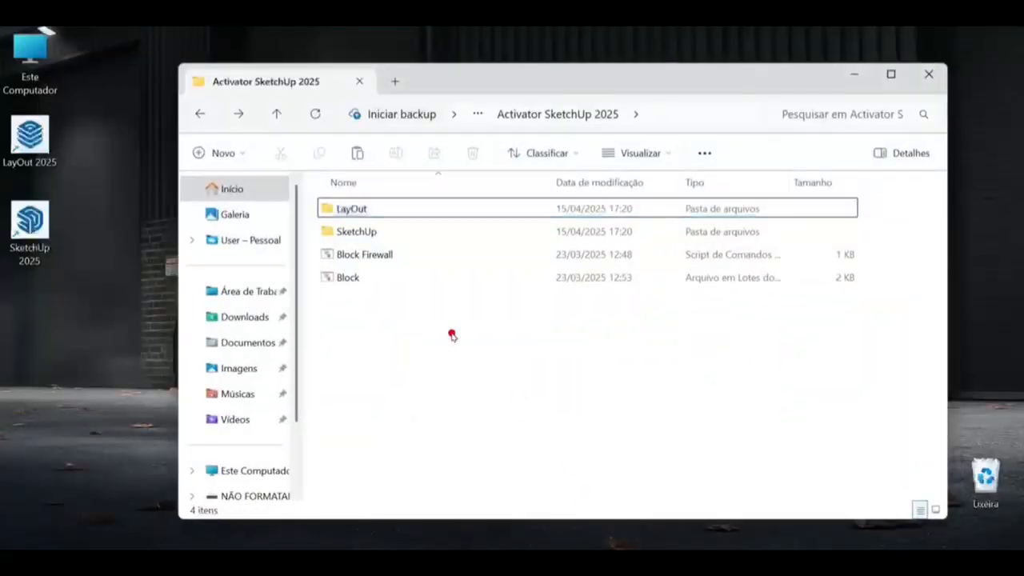
pyautogui.click(366, 254)
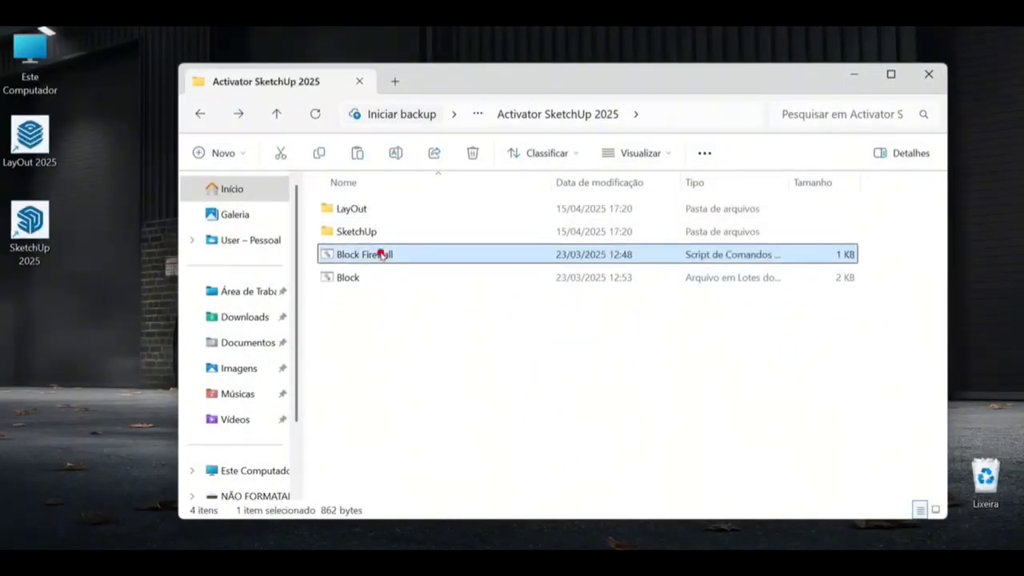
pyautogui.rightClick(364, 254)
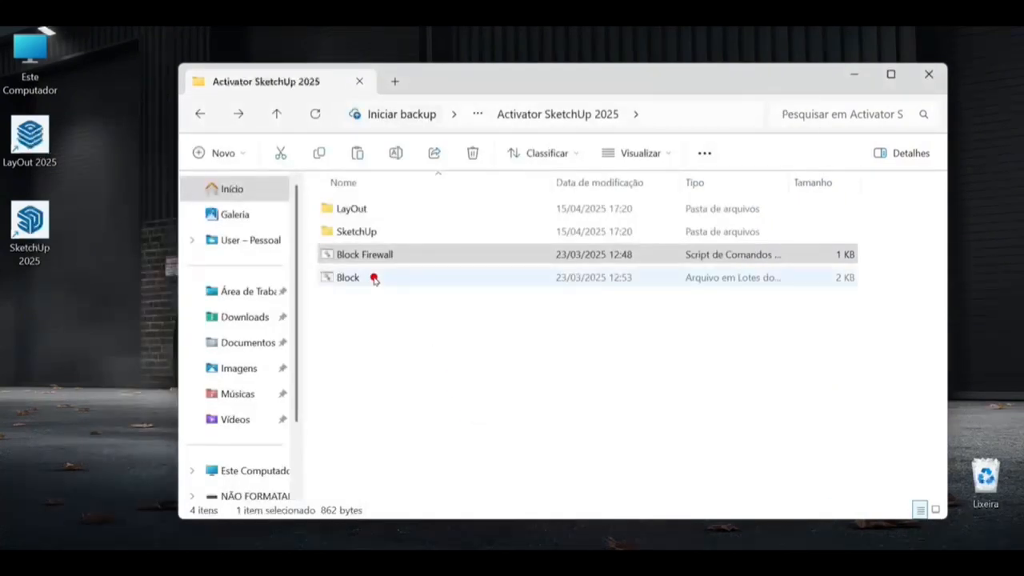
pyautogui.rightClick(348, 278)
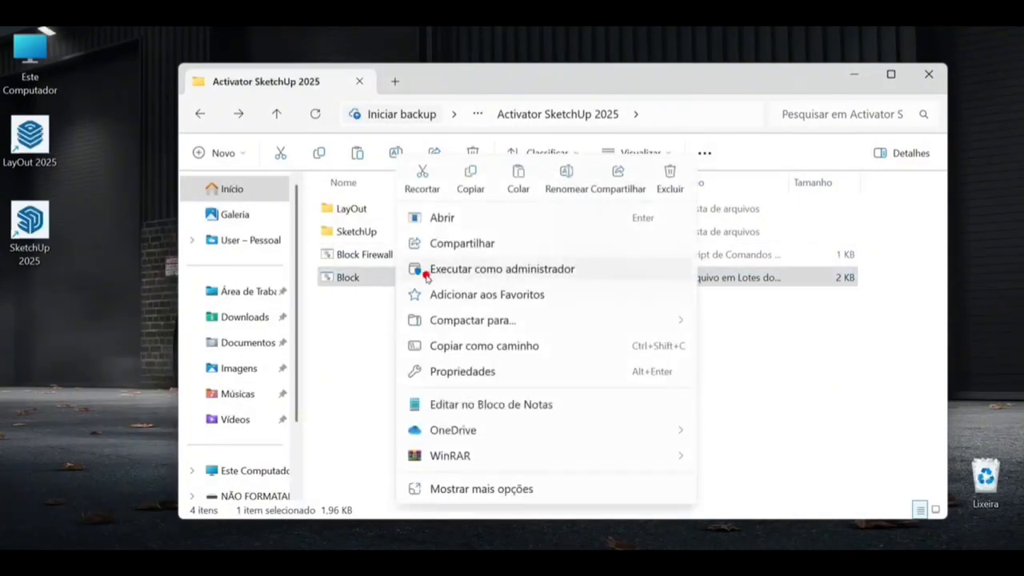
pyautogui.click(502, 269)
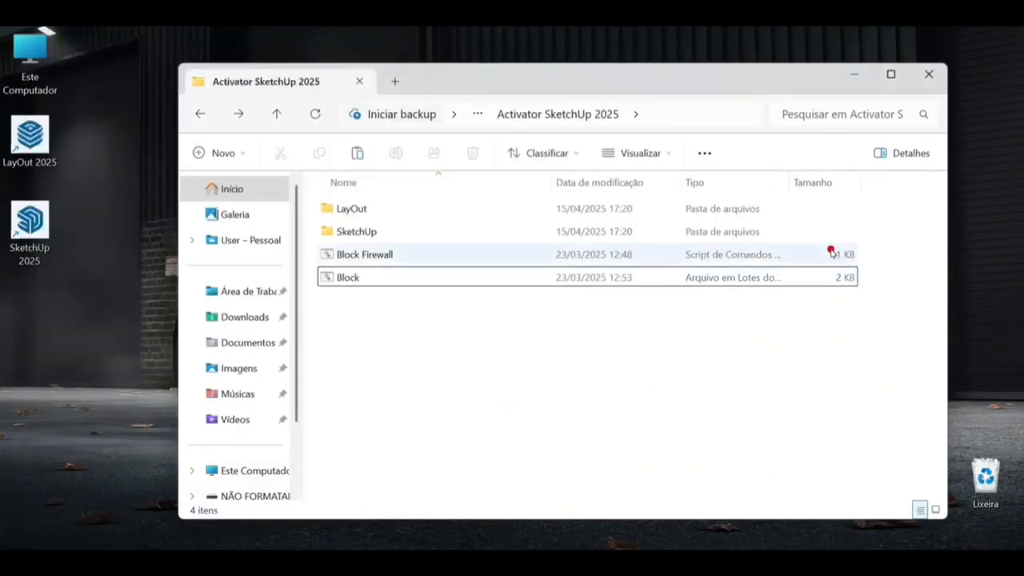
pyautogui.click(926, 74)
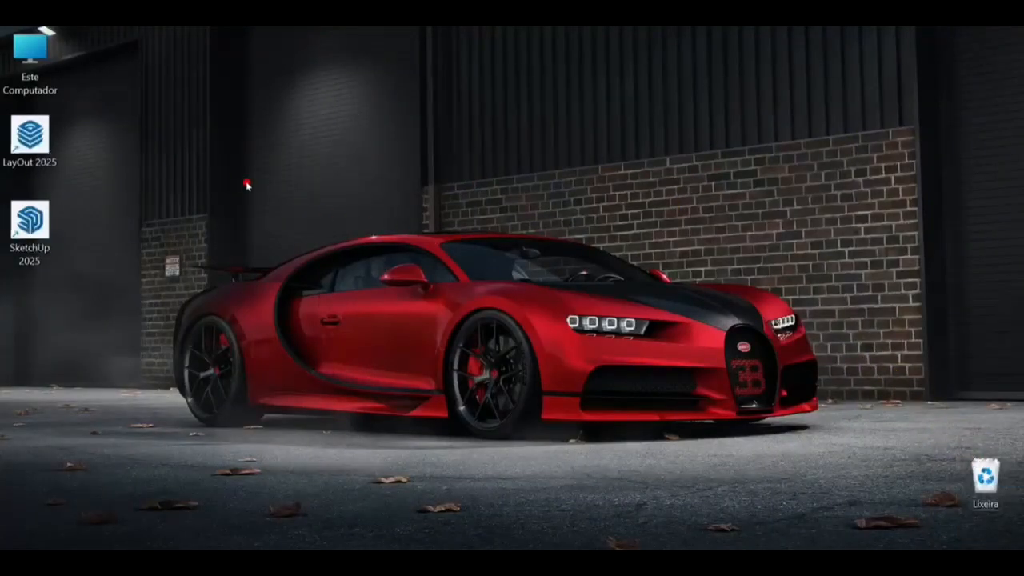
pyautogui.moveTo(51, 237)
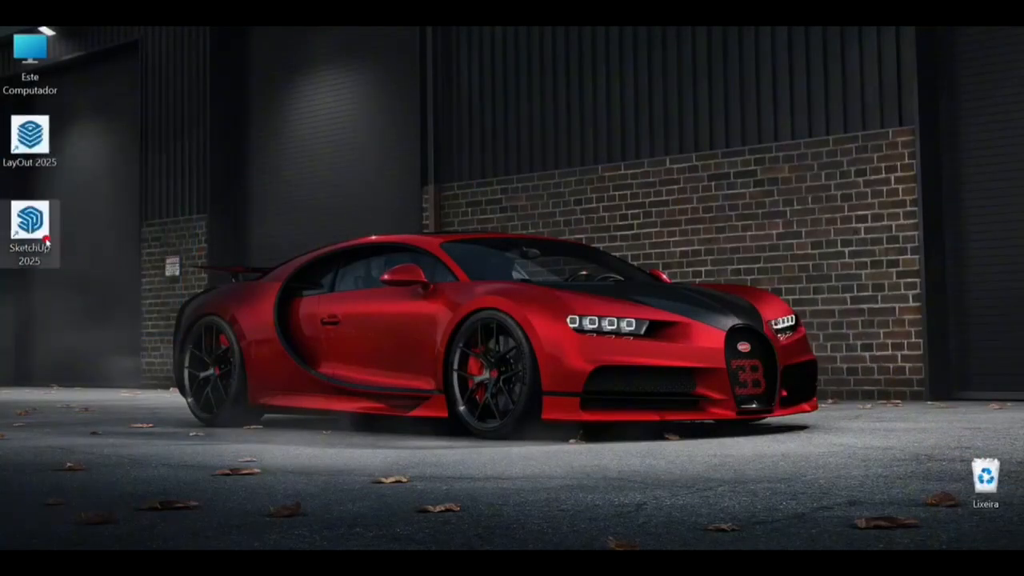
# Step: Launch SketchUp 2025, accept the Trimble Offering Terms, and get past the welcome screen
pyautogui.doubleClick(29, 220)
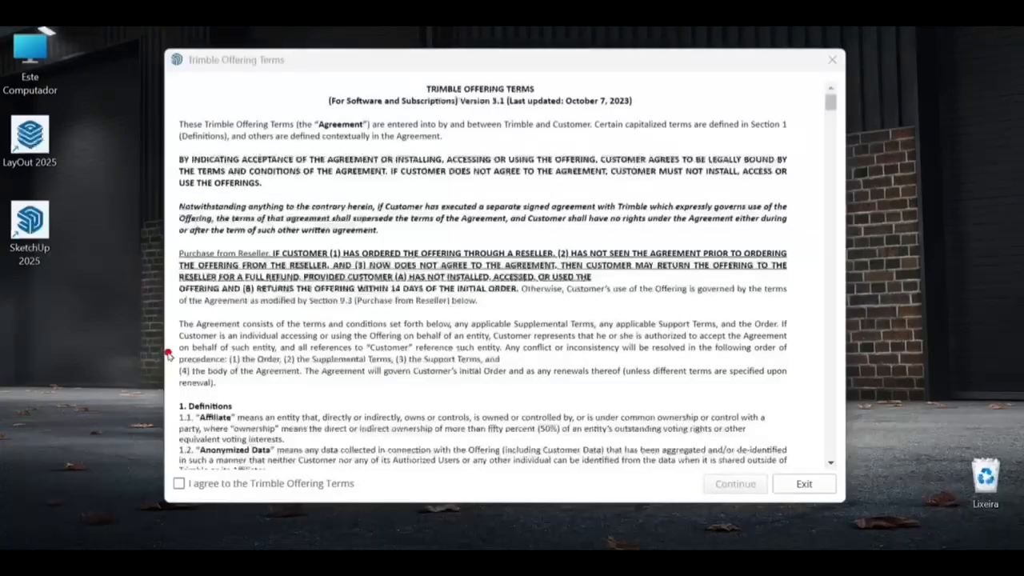
pyautogui.click(179, 483)
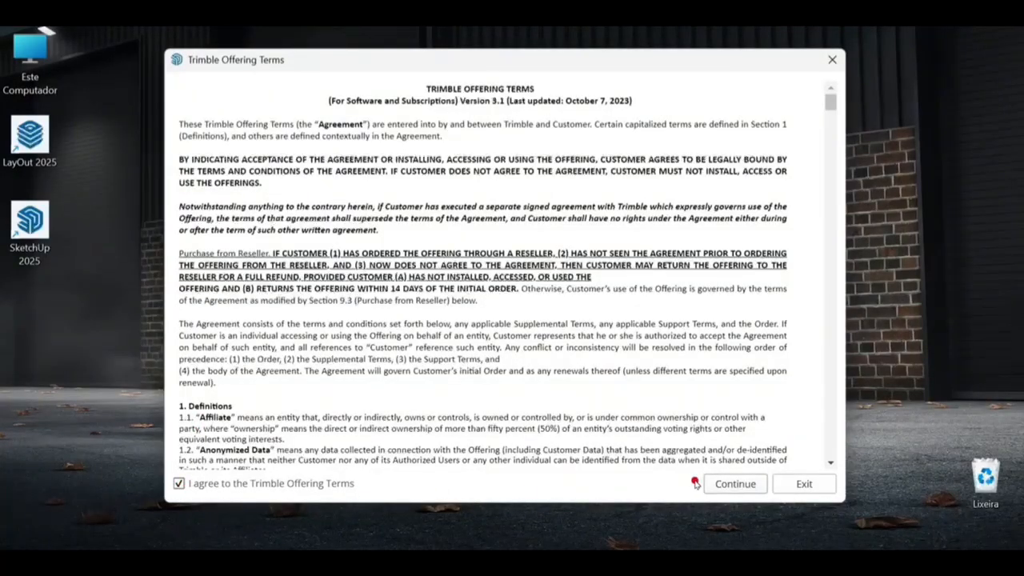
pyautogui.click(734, 483)
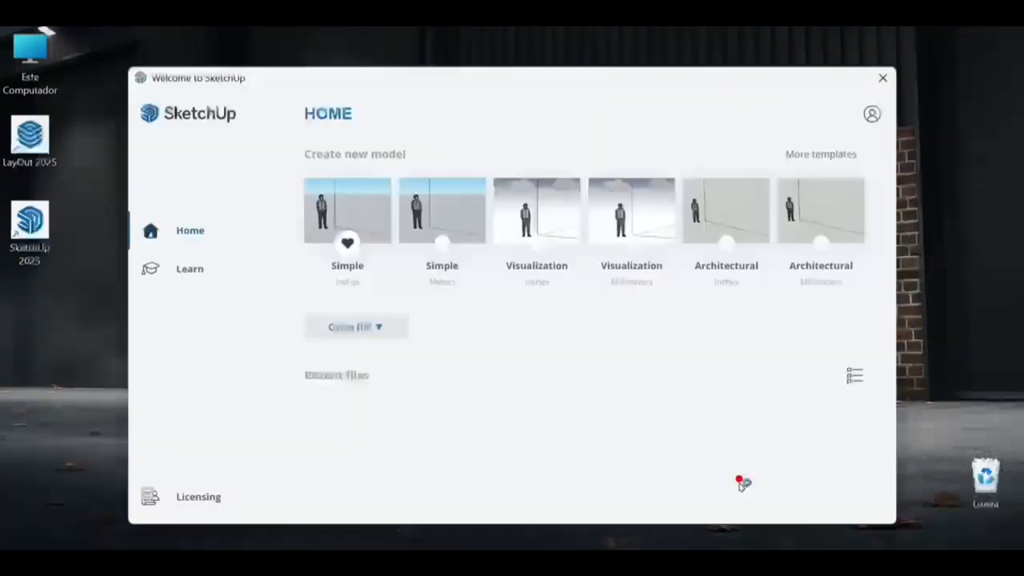
pyautogui.click(881, 78)
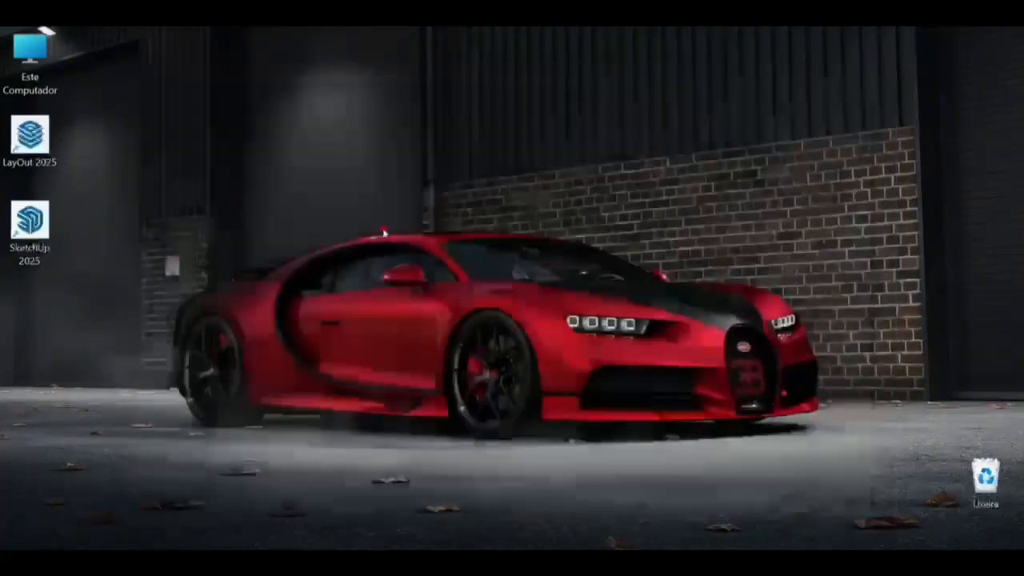
pyautogui.doubleClick(32, 218)
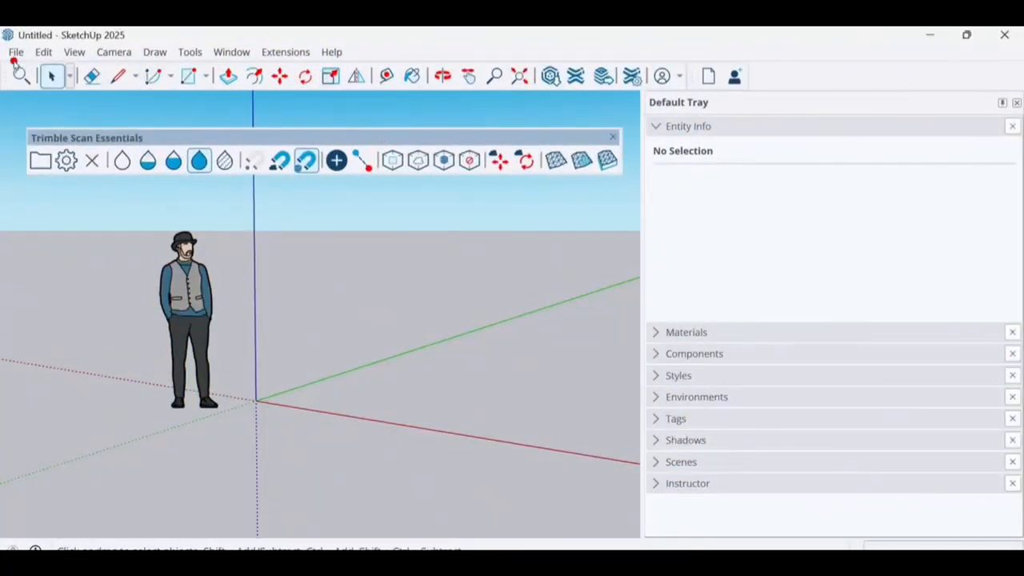
# Step: Draw two rectangles and push/pull the smaller one upward into a box
pyautogui.click(41, 51)
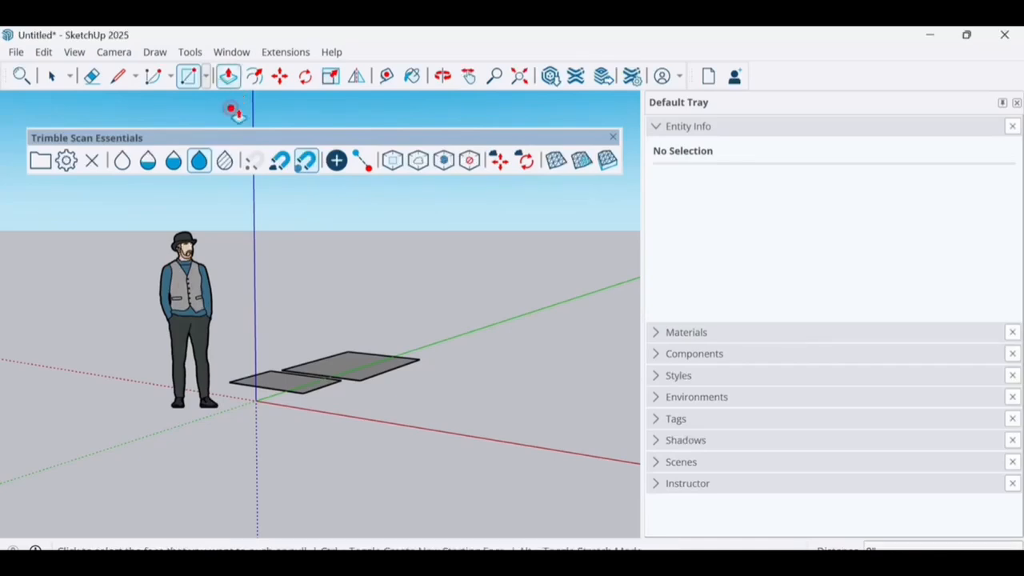
pyautogui.click(288, 387)
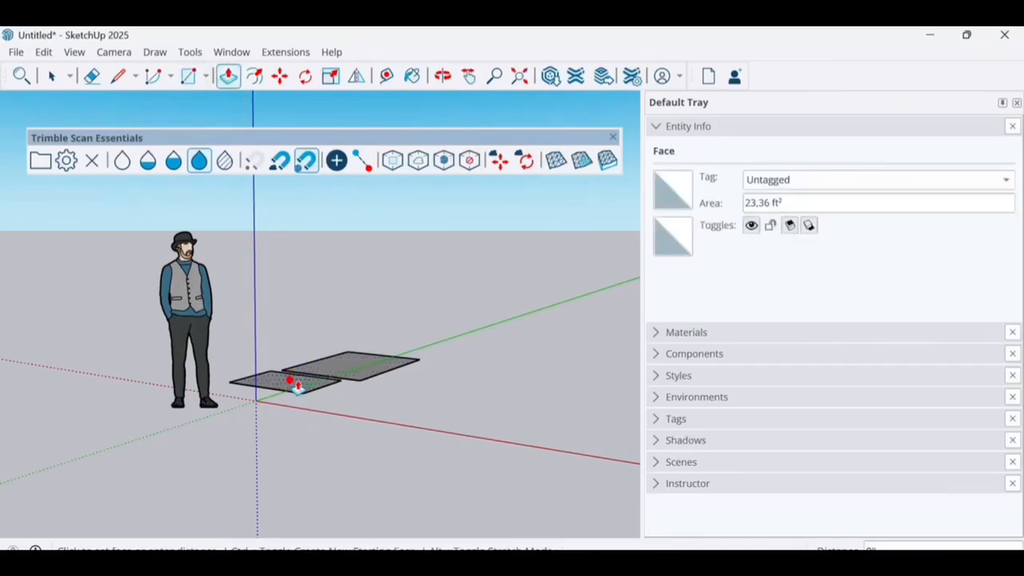
pyautogui.moveTo(292, 381); pyautogui.dragTo(368, 360)
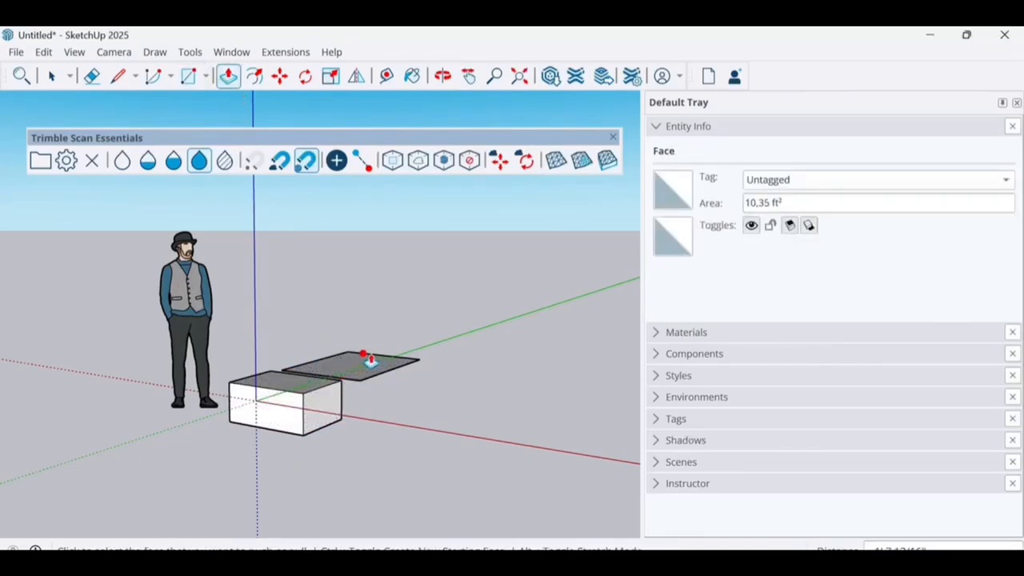